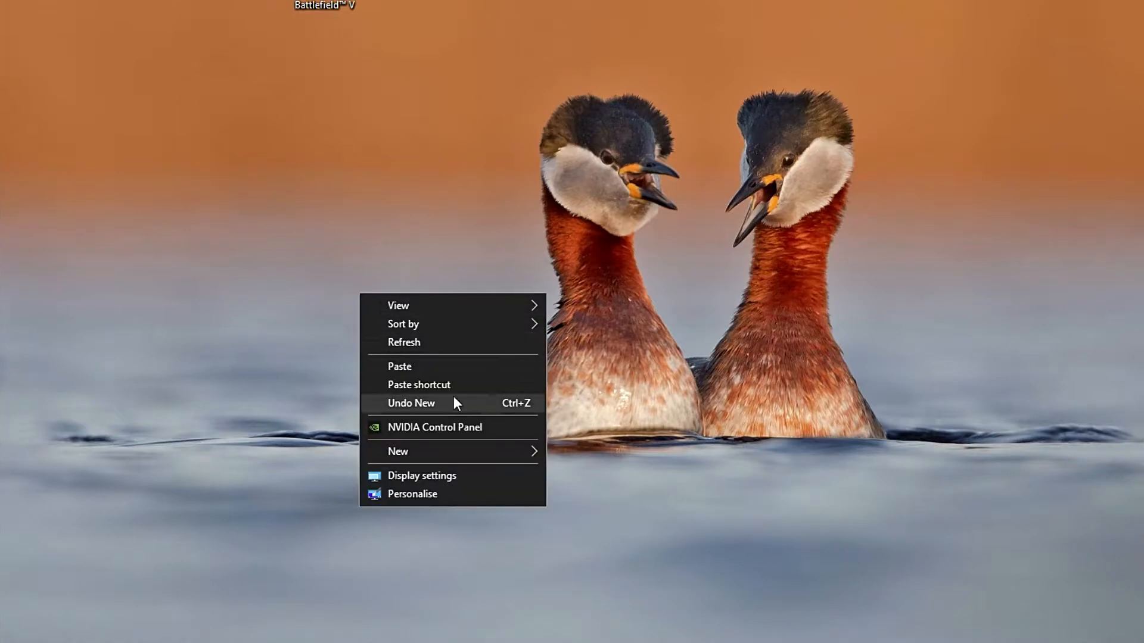
# Start a new desktop shortcut whose location is shutdown /s /t 00.
pyautogui.click(398, 451)
pyautogui.write('shutdown /s /t 00')
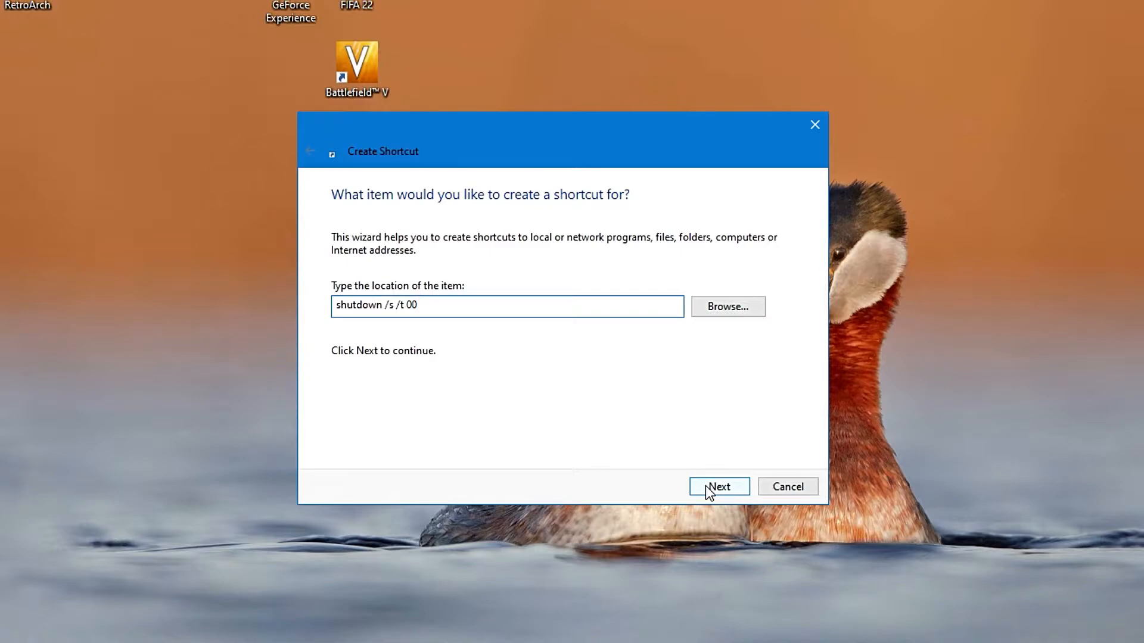
# Name the shortcut 'shutdown.exe' and finish the wizard.
pyautogui.click(719, 487)
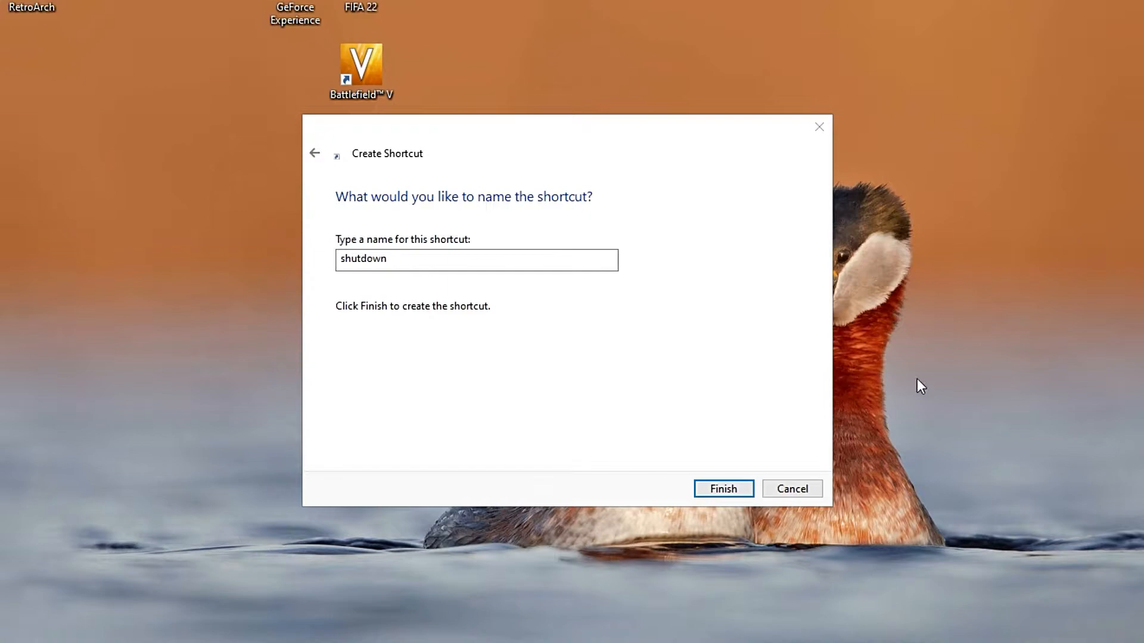
pyautogui.moveTo(551, 364)
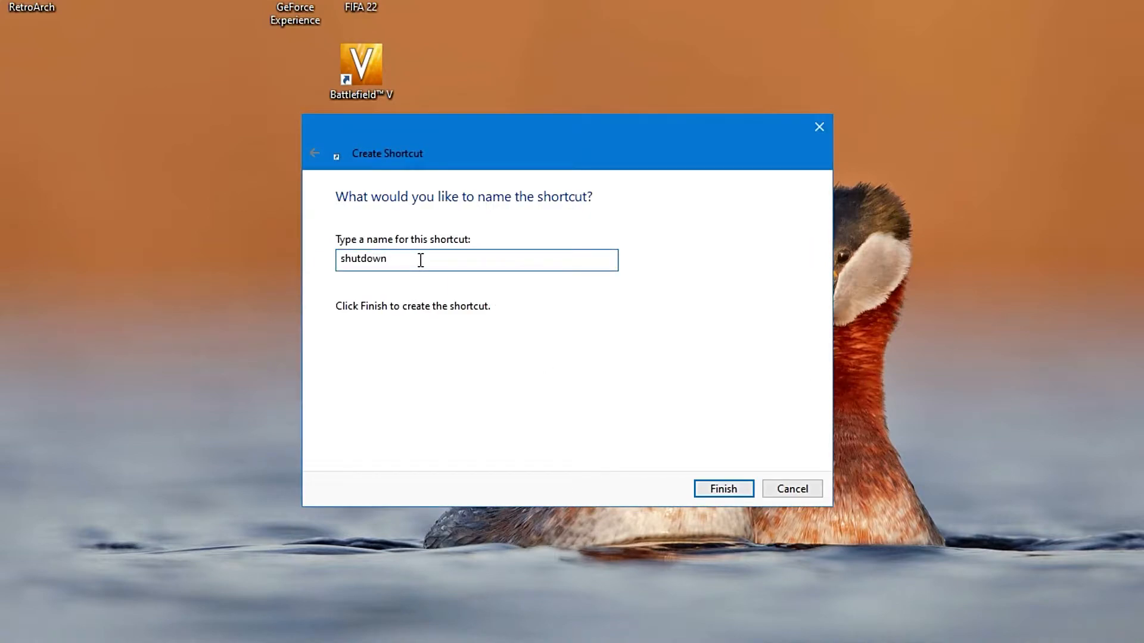
pyautogui.write('.ex')
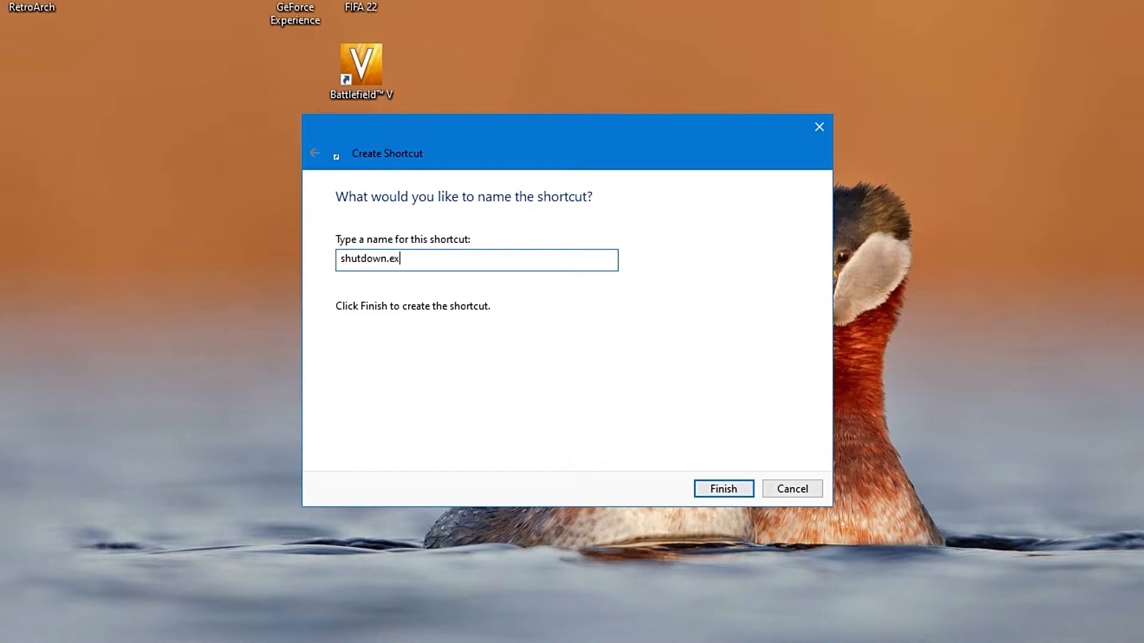
pyautogui.write('e')
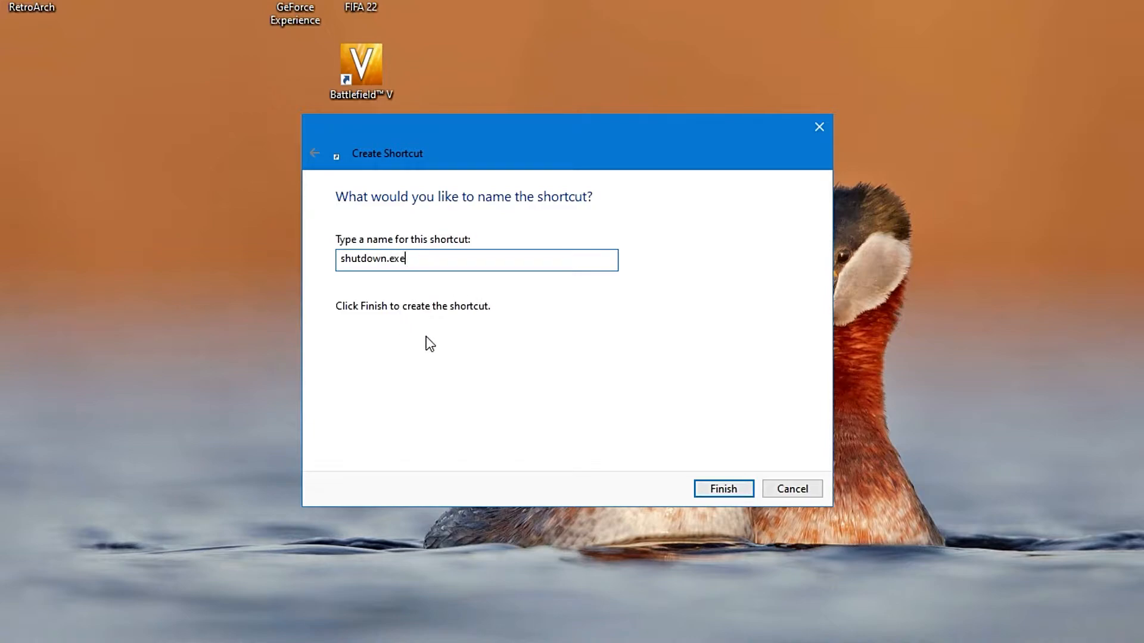
pyautogui.click(724, 489)
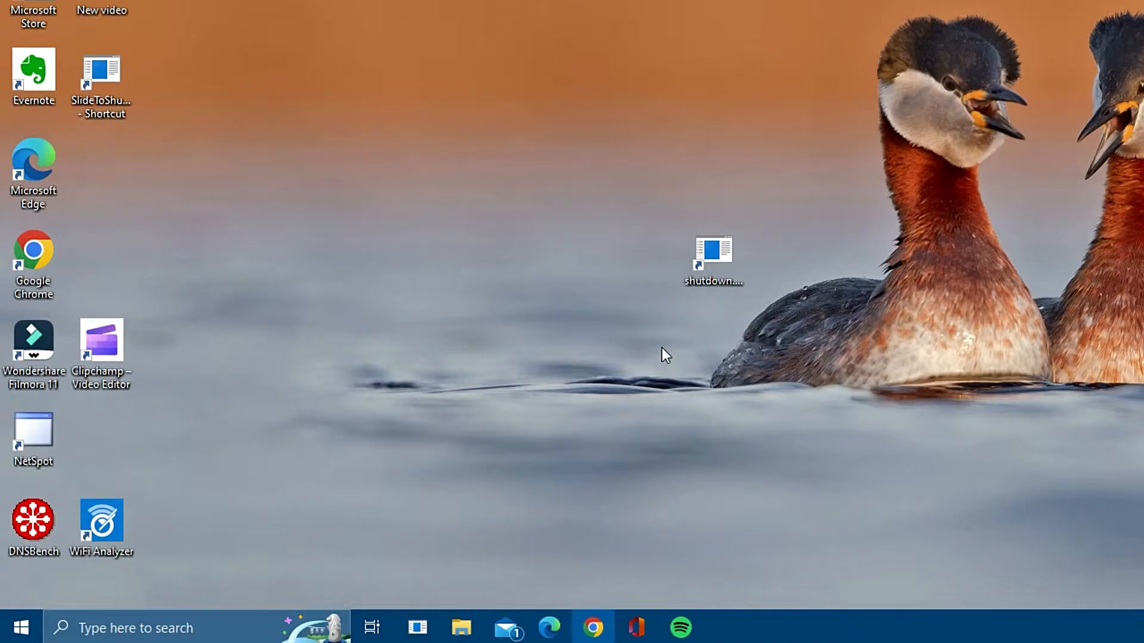
# Drag the shutdown.exe desktop shortcut onto the taskbar to pin it.
pyautogui.moveTo(711, 259); pyautogui.dragTo(459, 576)
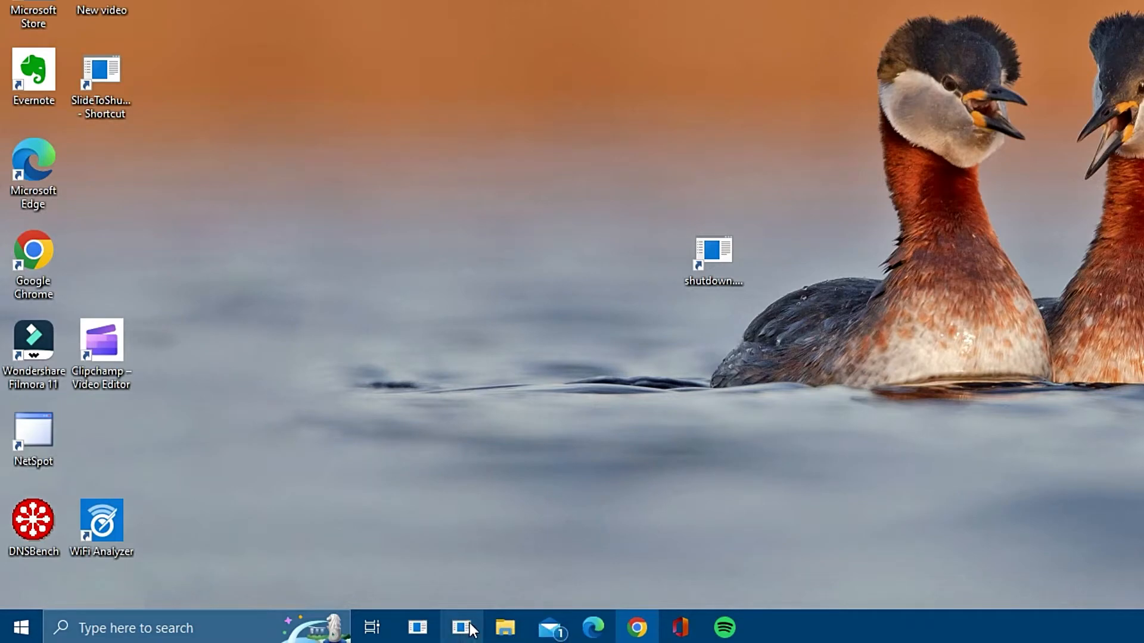
pyautogui.moveTo(464, 629)
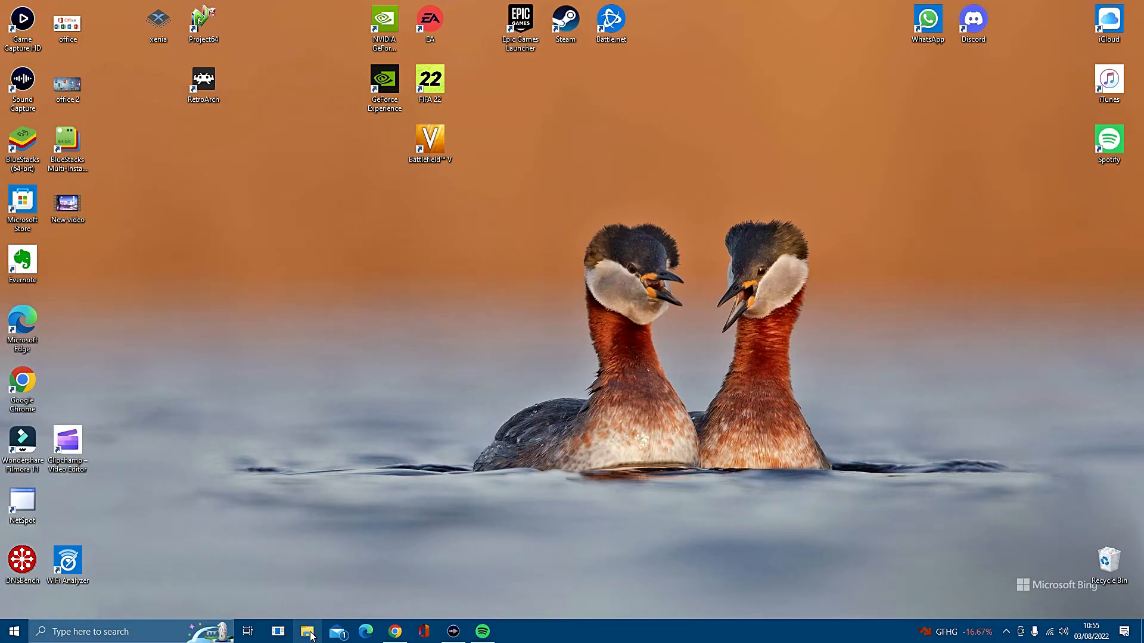
# Browse File Explorer from This PC to C:\Windows\System32.
pyautogui.click(307, 630)
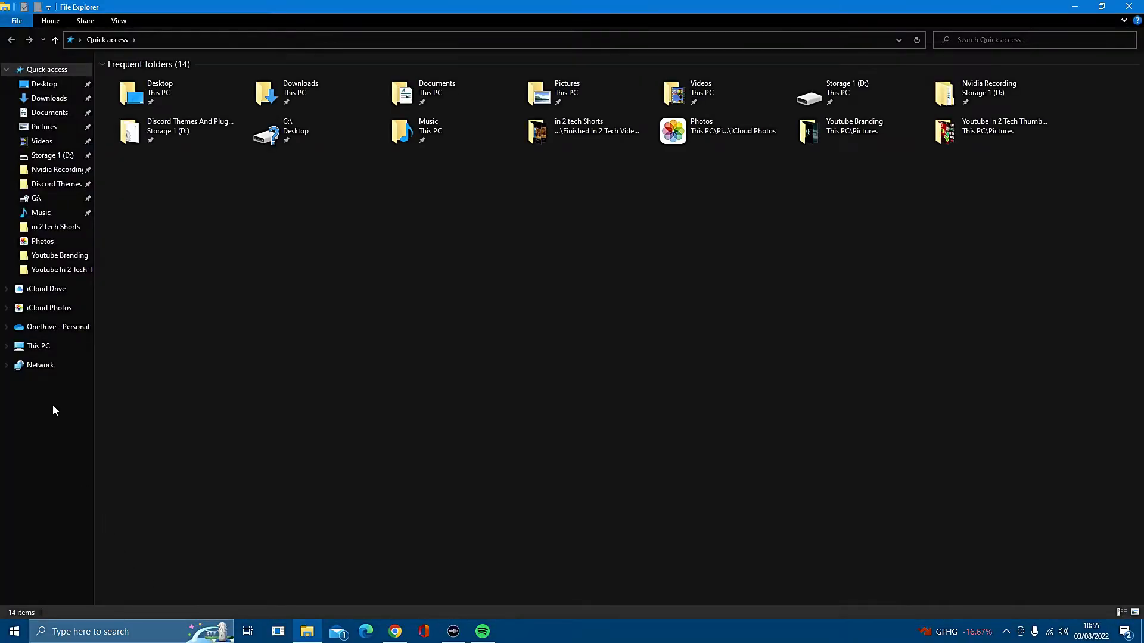
pyautogui.click(38, 346)
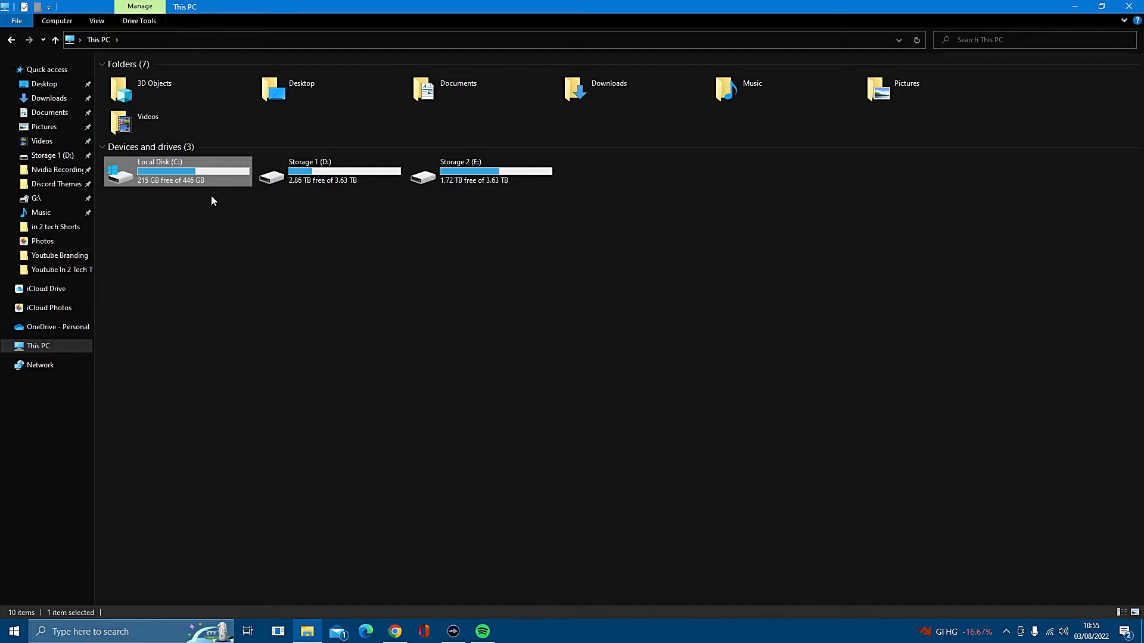
pyautogui.doubleClick(159, 172)
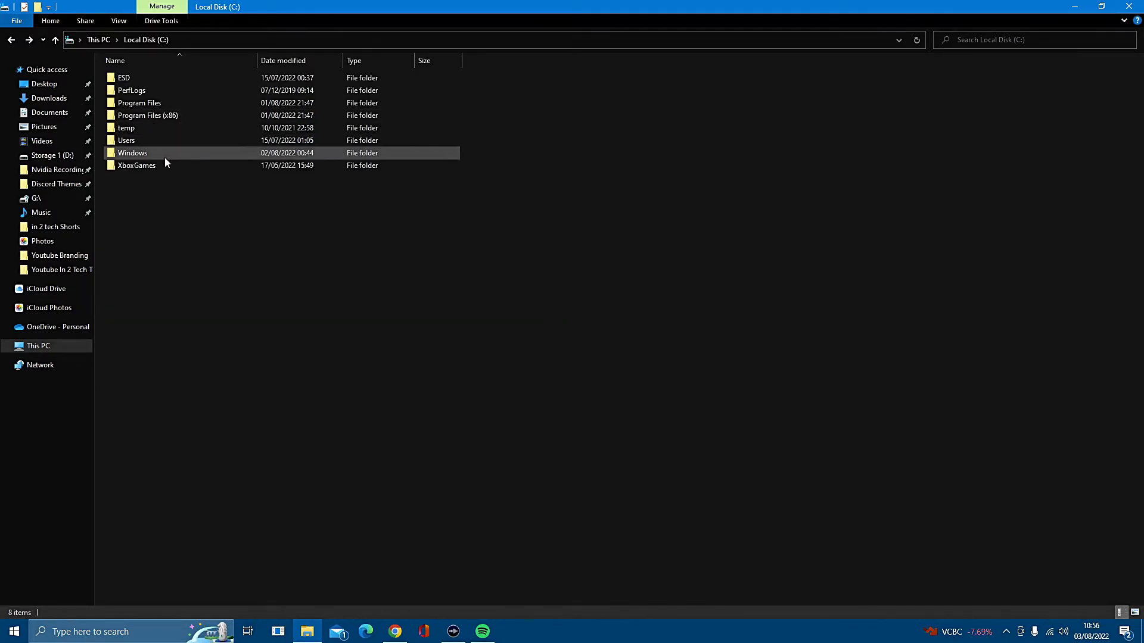
pyautogui.doubleClick(133, 153)
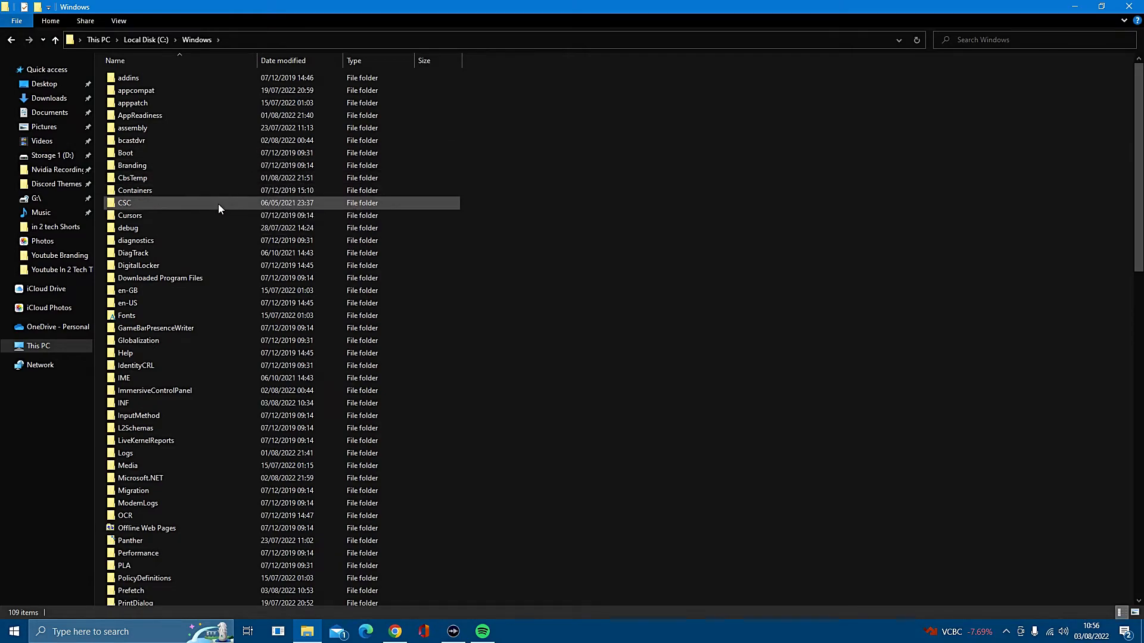
pyautogui.scroll(-3)
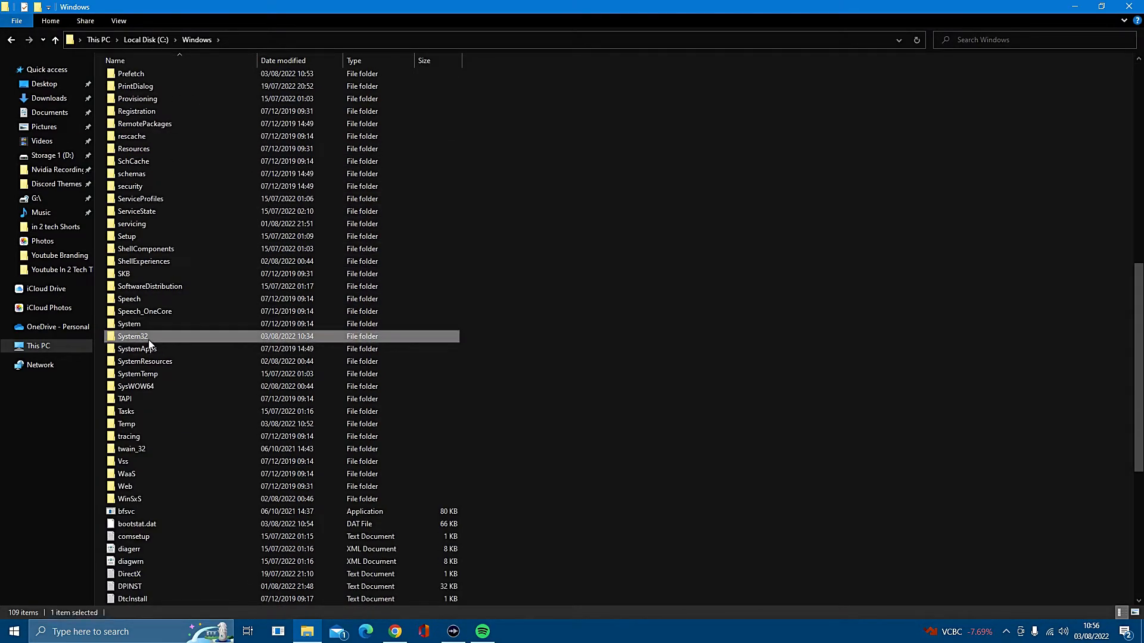
pyautogui.doubleClick(132, 336)
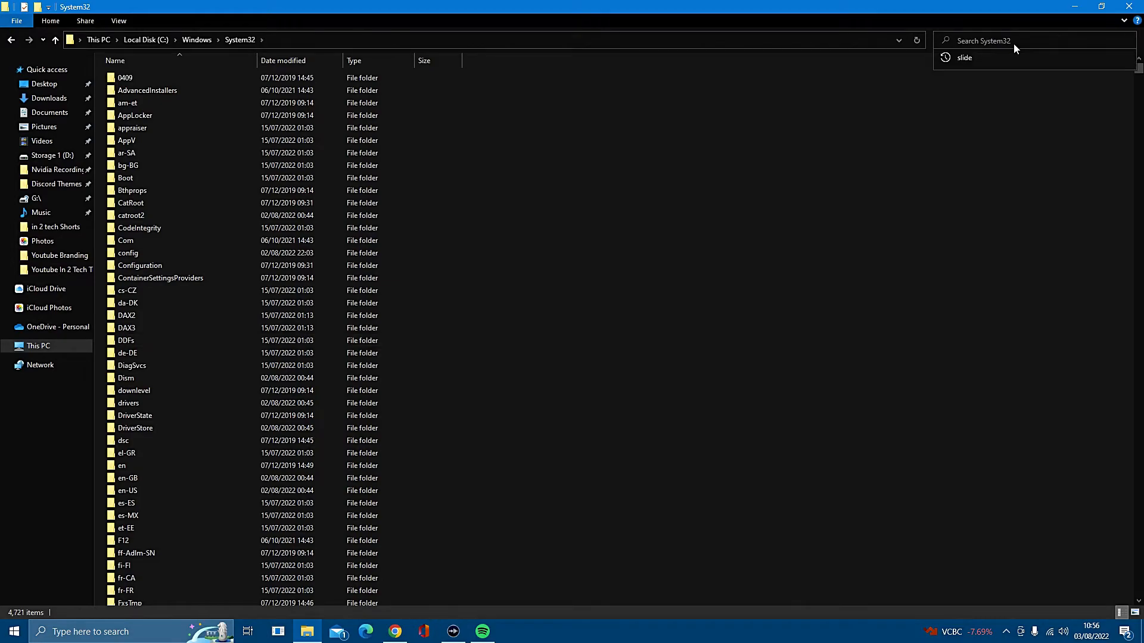
# Search System32 for 'slide' and send SlideToShutDown to the desktop as a shortcut.
pyautogui.write('slide')
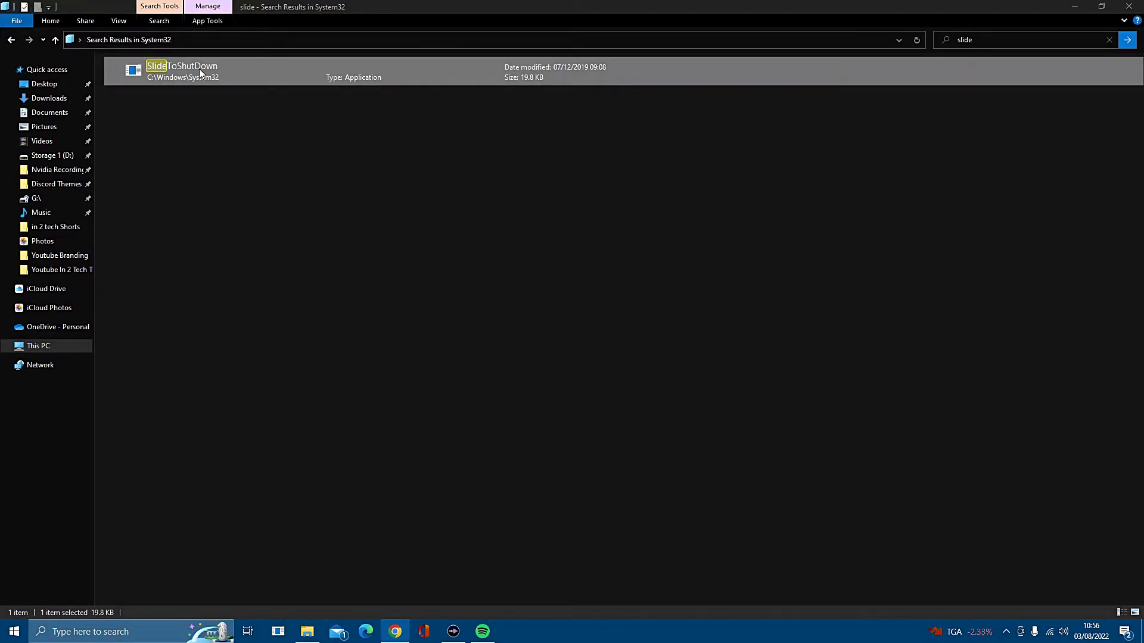
pyautogui.rightClick(199, 71)
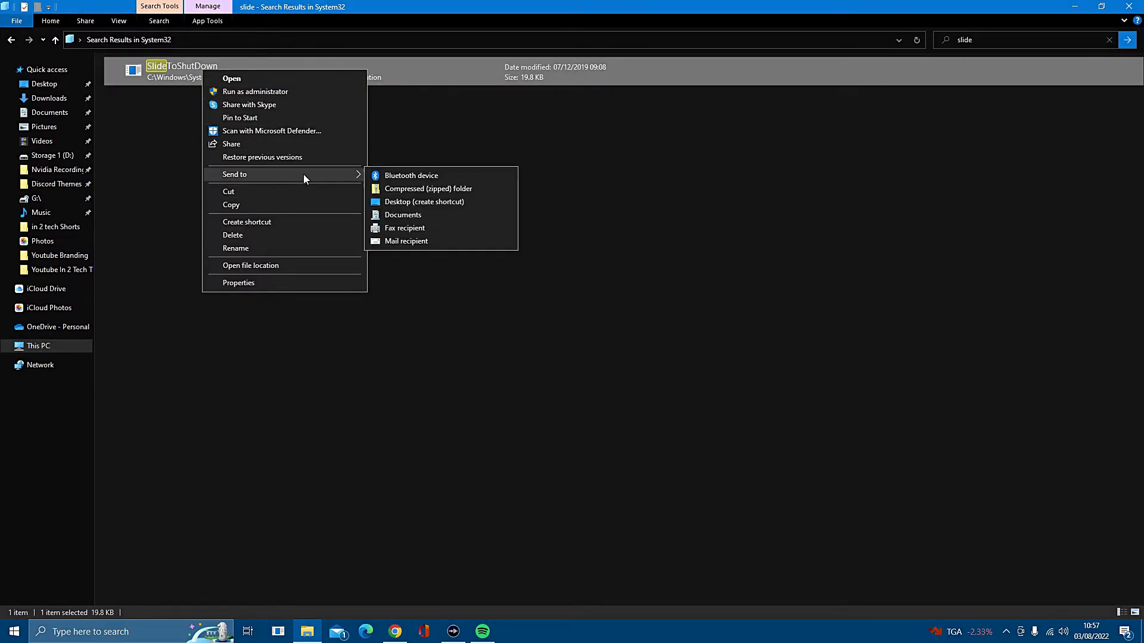
pyautogui.click(463, 212)
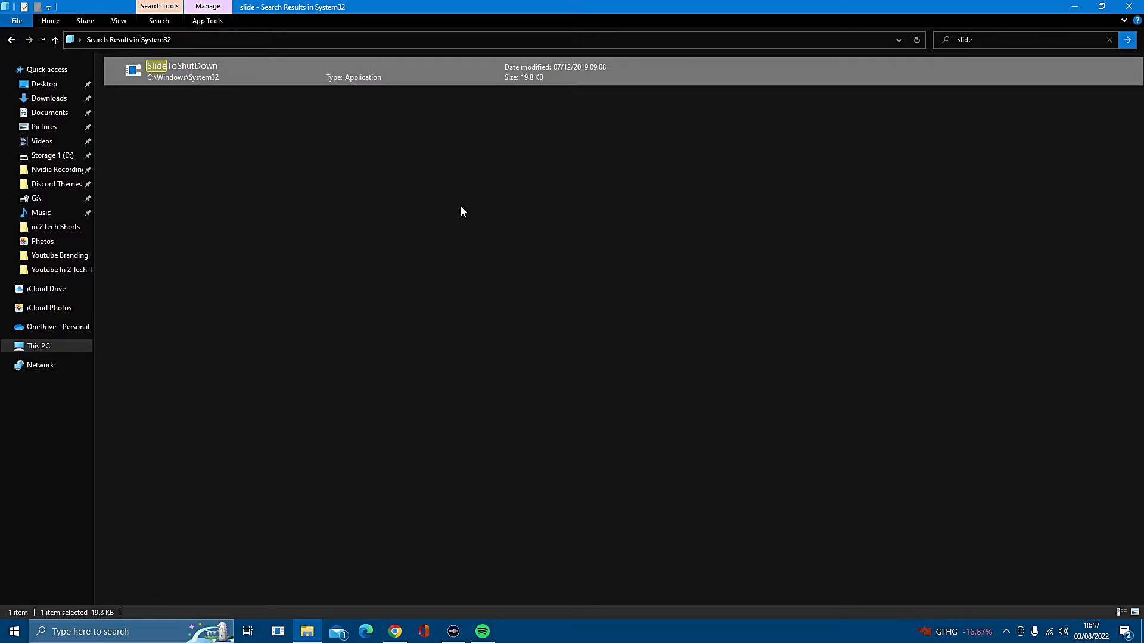
pyautogui.moveTo(620, 243)
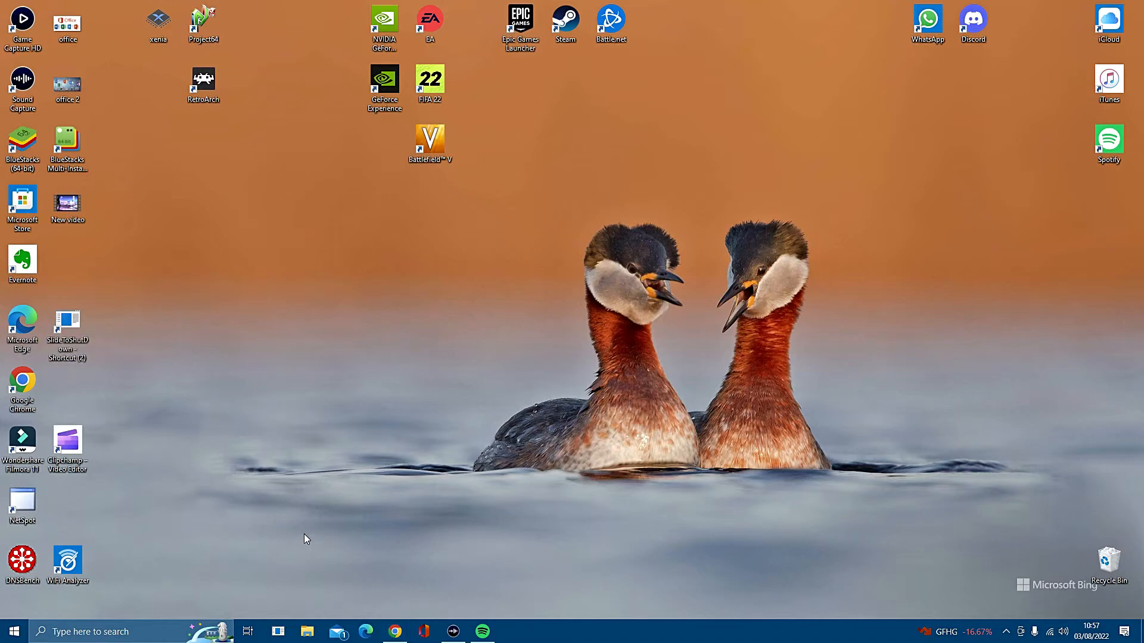
pyautogui.moveTo(294, 633)
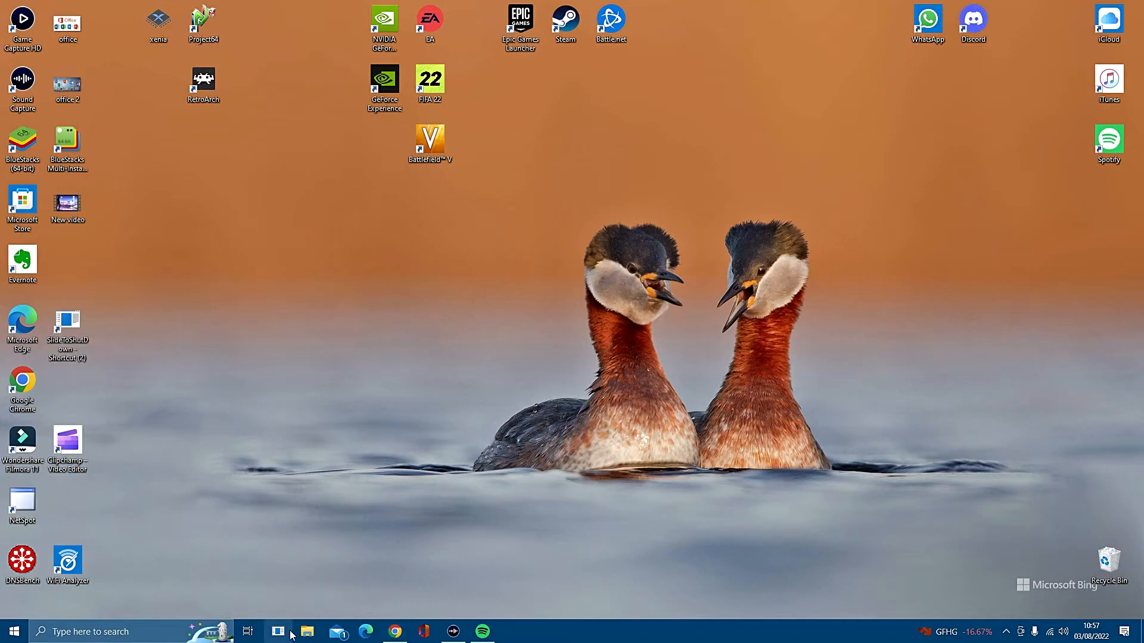
pyautogui.doubleClick(67, 323)
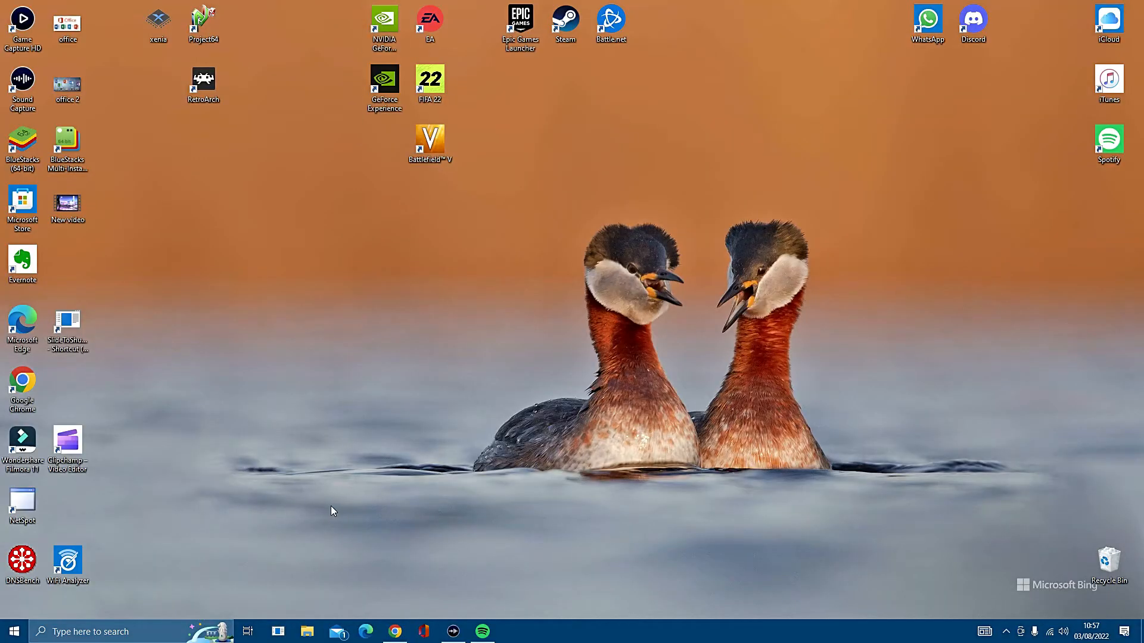
pyautogui.moveTo(307, 599)
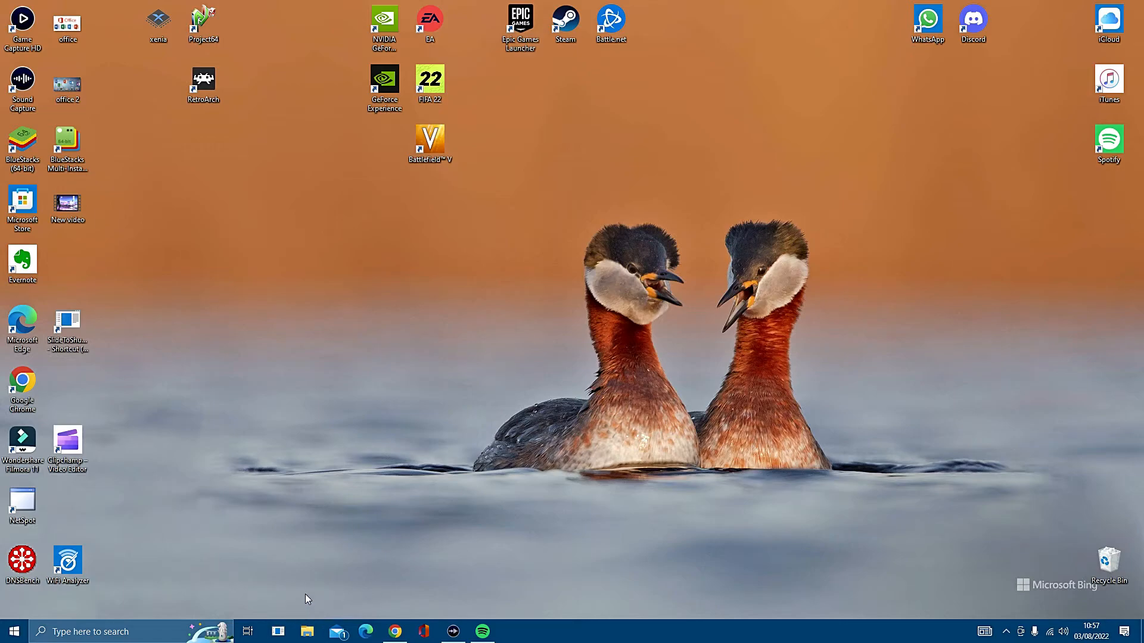